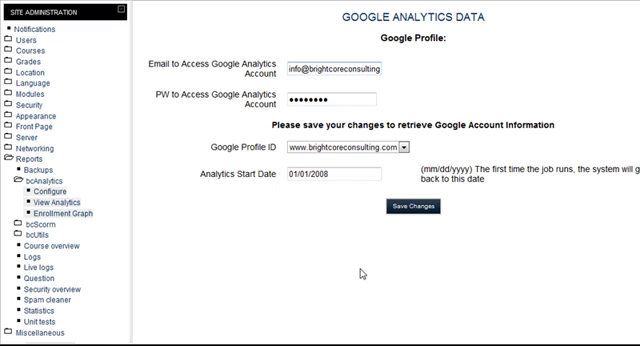
pyautogui.moveTo(366, 275)
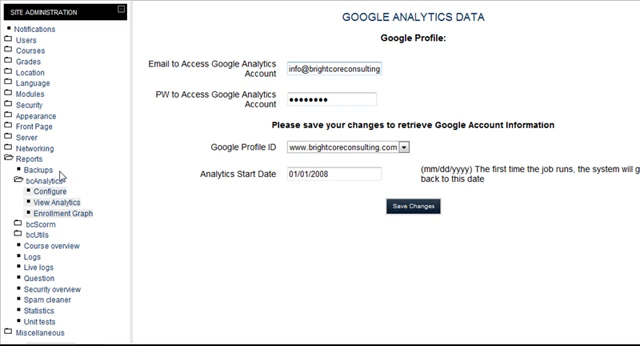
pyautogui.moveTo(46, 25)
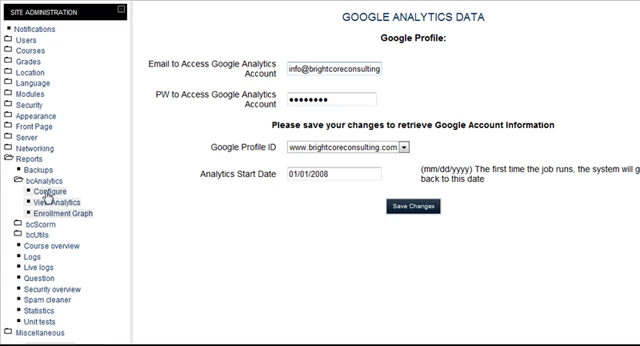
pyautogui.moveTo(412, 235)
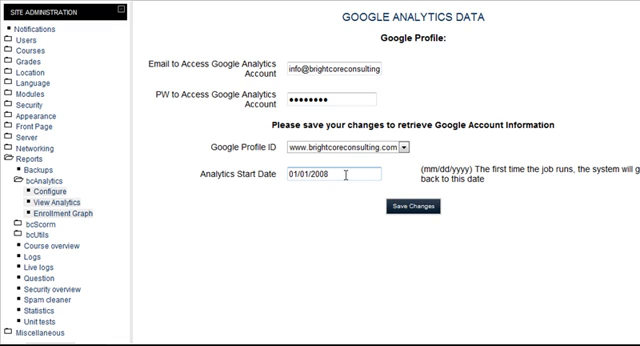
pyautogui.moveTo(534, 191)
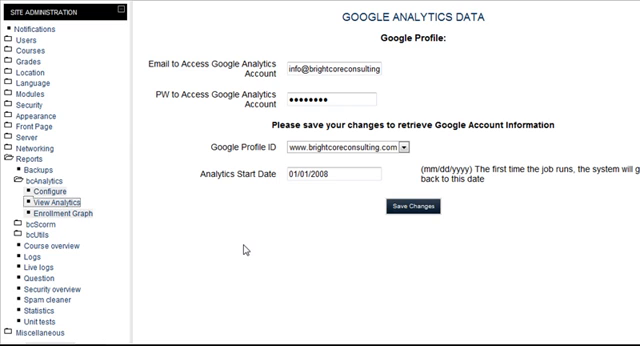
# View the collected analytics data, then go to the bcAnalytics Enrollment Graph page.
pyautogui.click(412, 207)
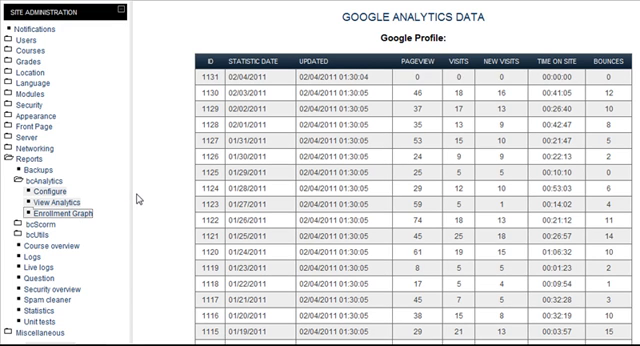
pyautogui.click(64, 212)
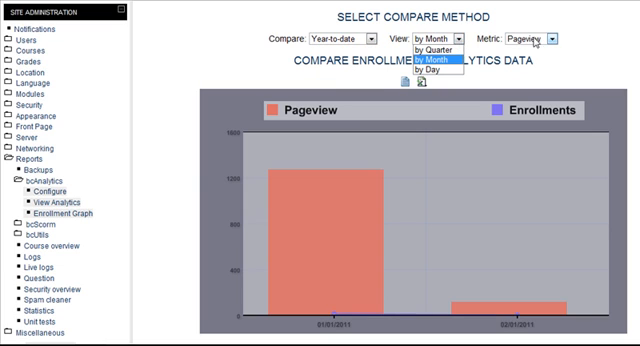
# Set the enrollment graph to view by Month and compare with Last Year (2010).
pyautogui.click(548, 38)
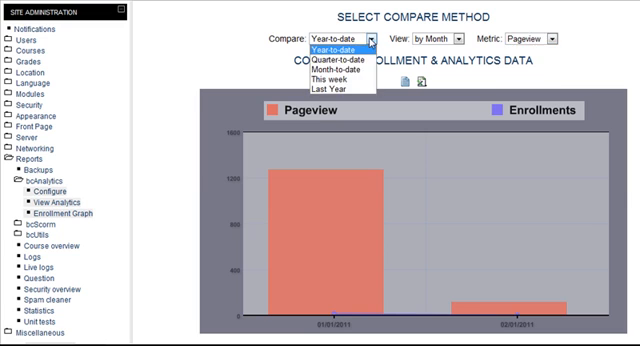
pyautogui.click(340, 89)
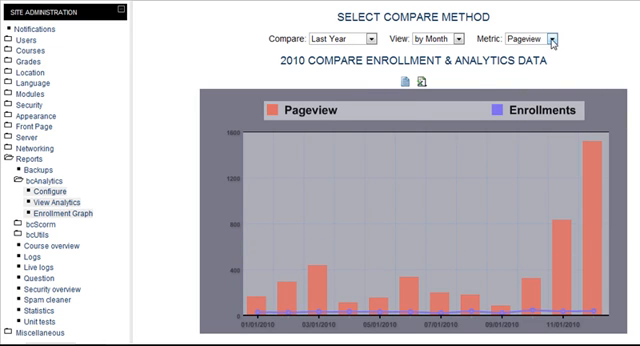
# Chart Visits, then New Visits, then Bounces against 2010 monthly enrollments.
pyautogui.click(554, 39)
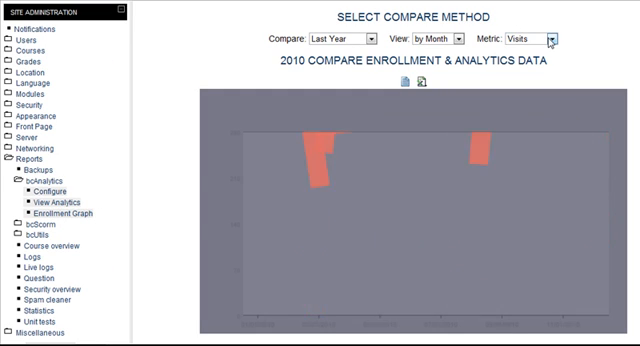
pyautogui.click(546, 38)
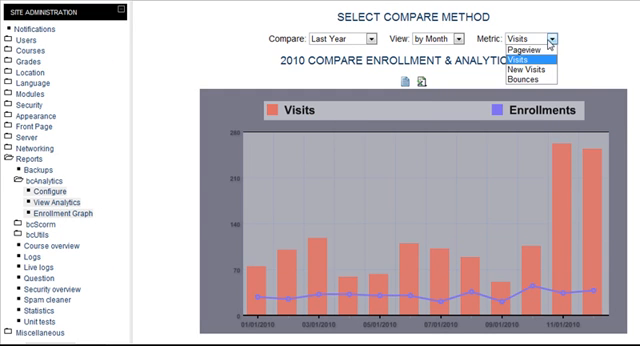
pyautogui.click(528, 46)
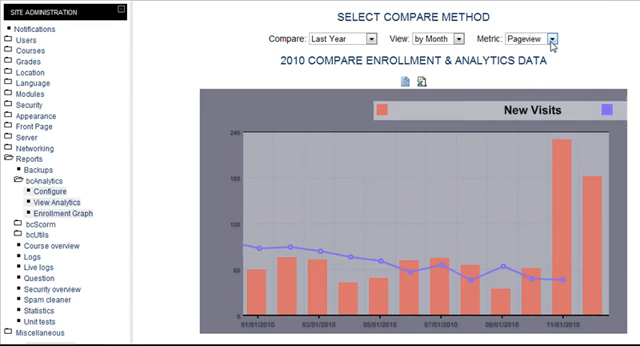
pyautogui.click(545, 39)
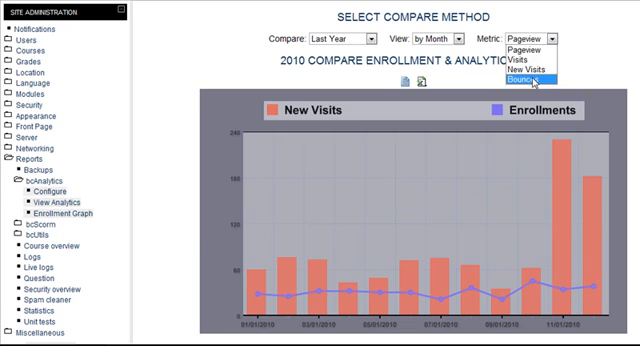
pyautogui.click(530, 82)
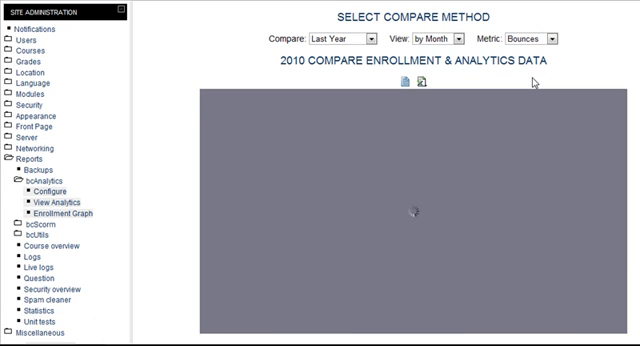